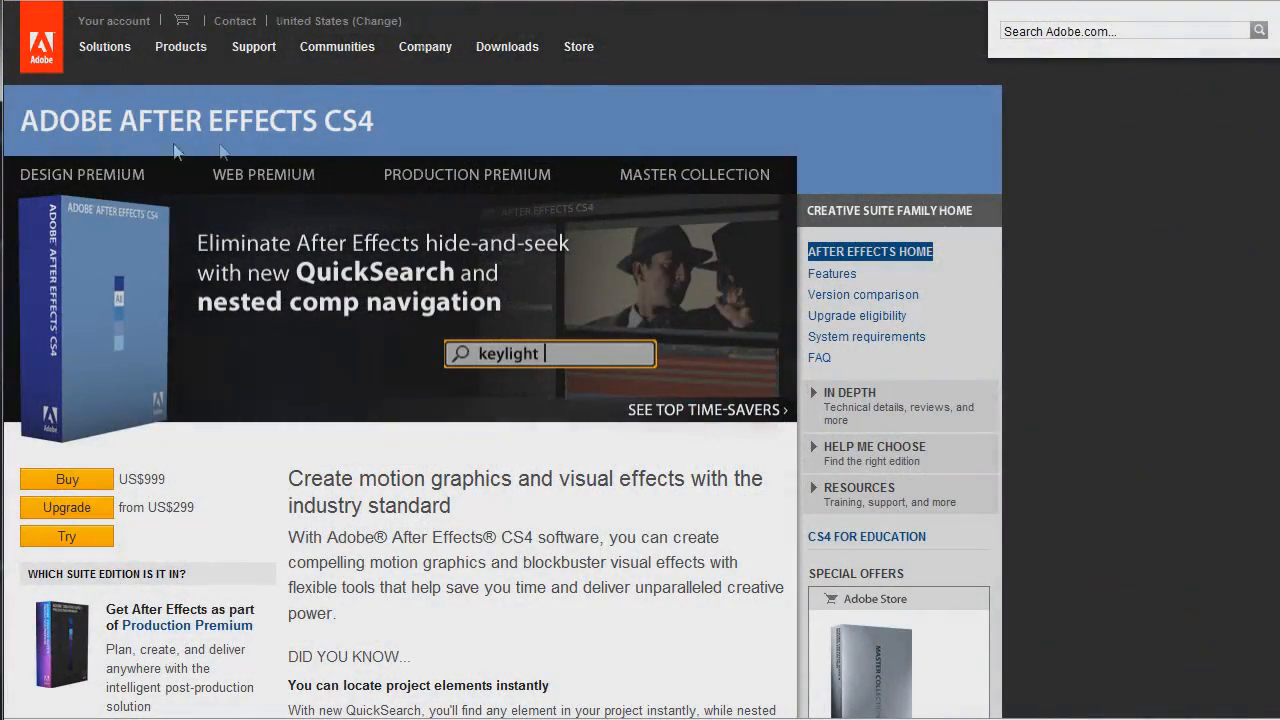
pyautogui.moveTo(455, 322)
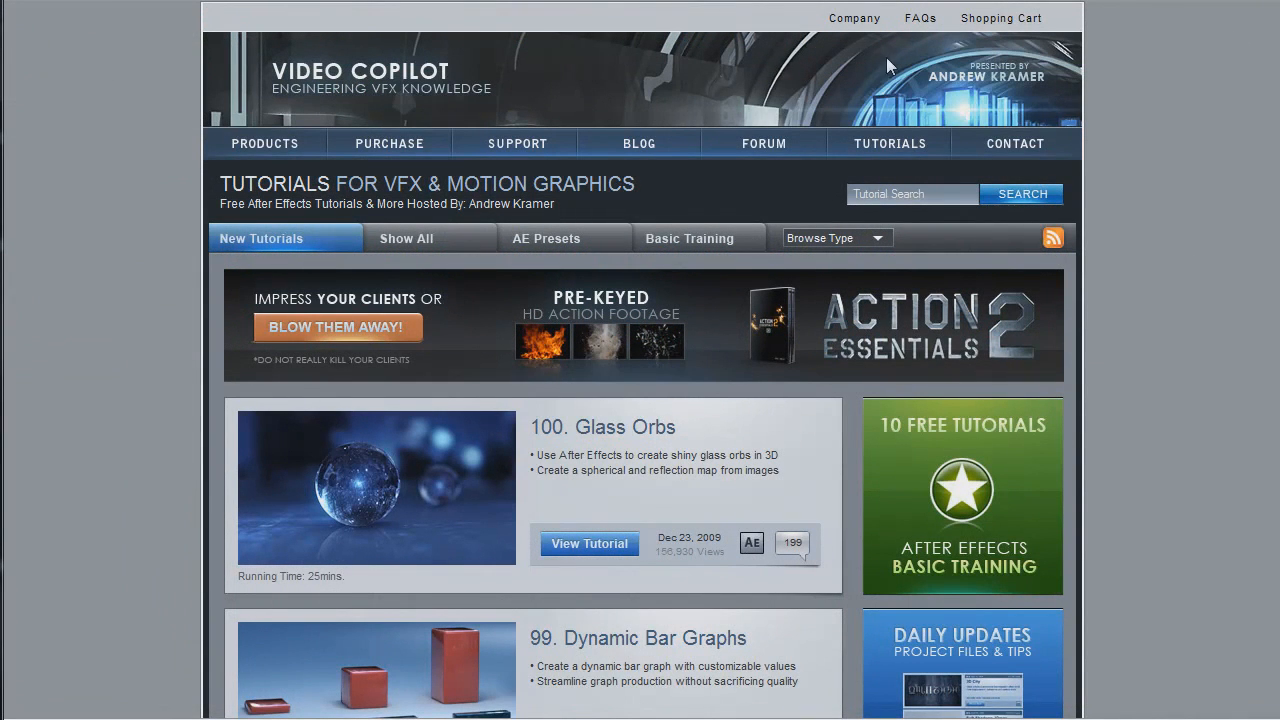
pyautogui.moveTo(505, 93)
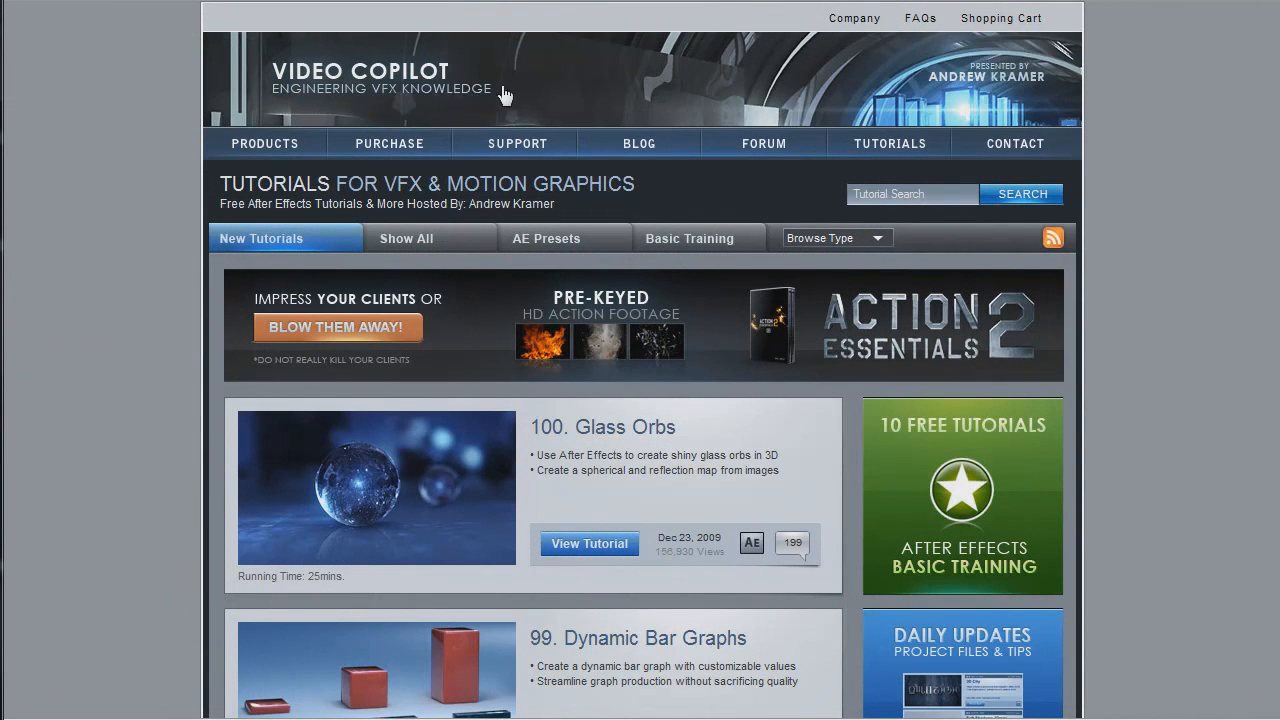
pyautogui.scroll(-3)
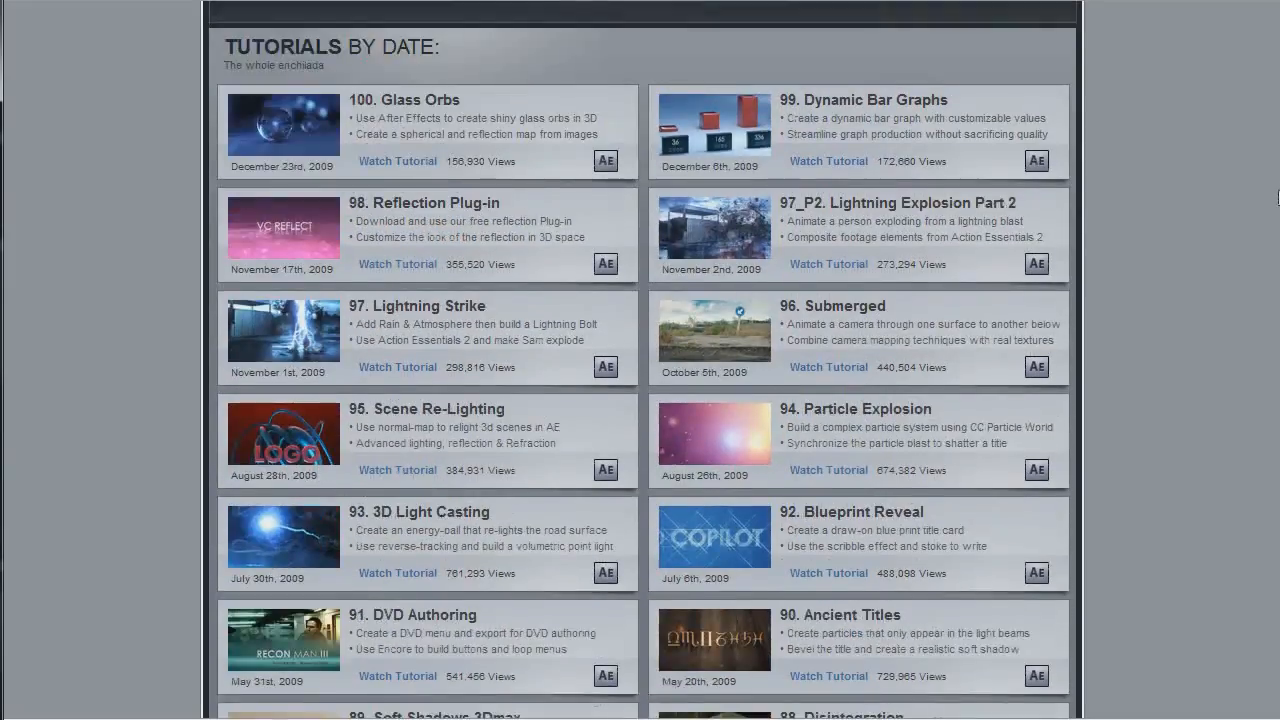
pyautogui.scroll(-3)
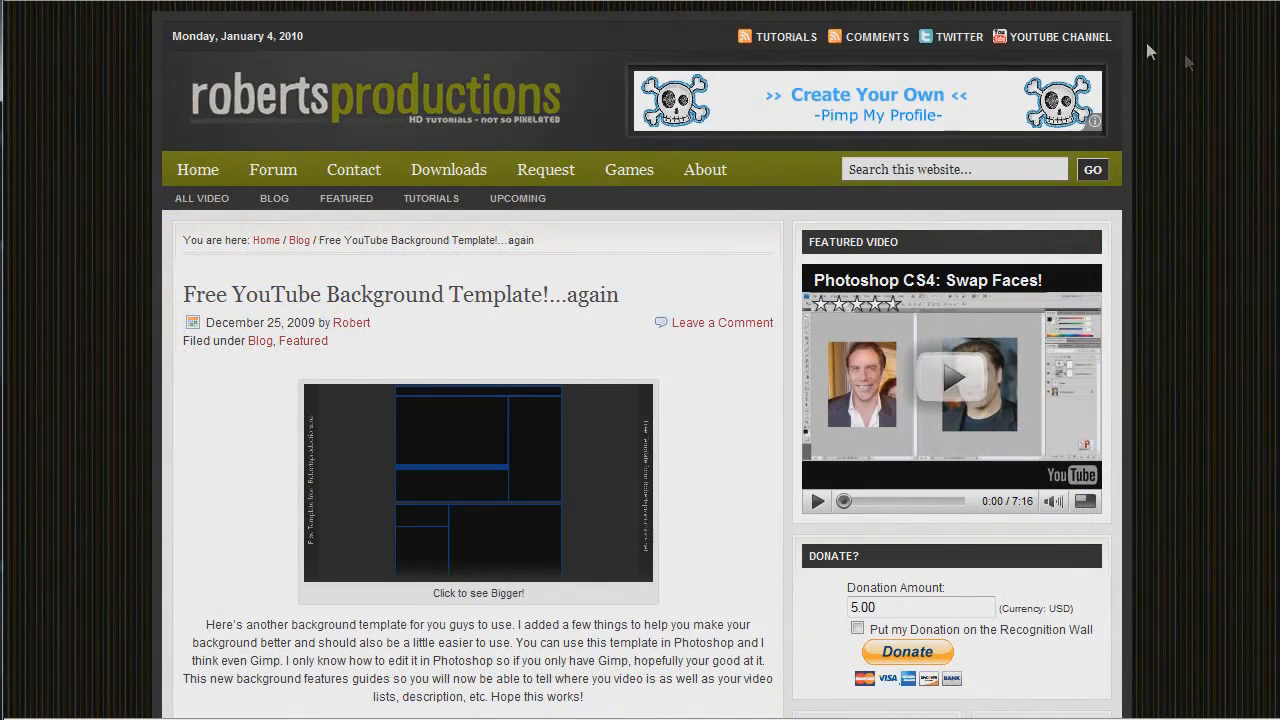
pyautogui.scroll(-3)
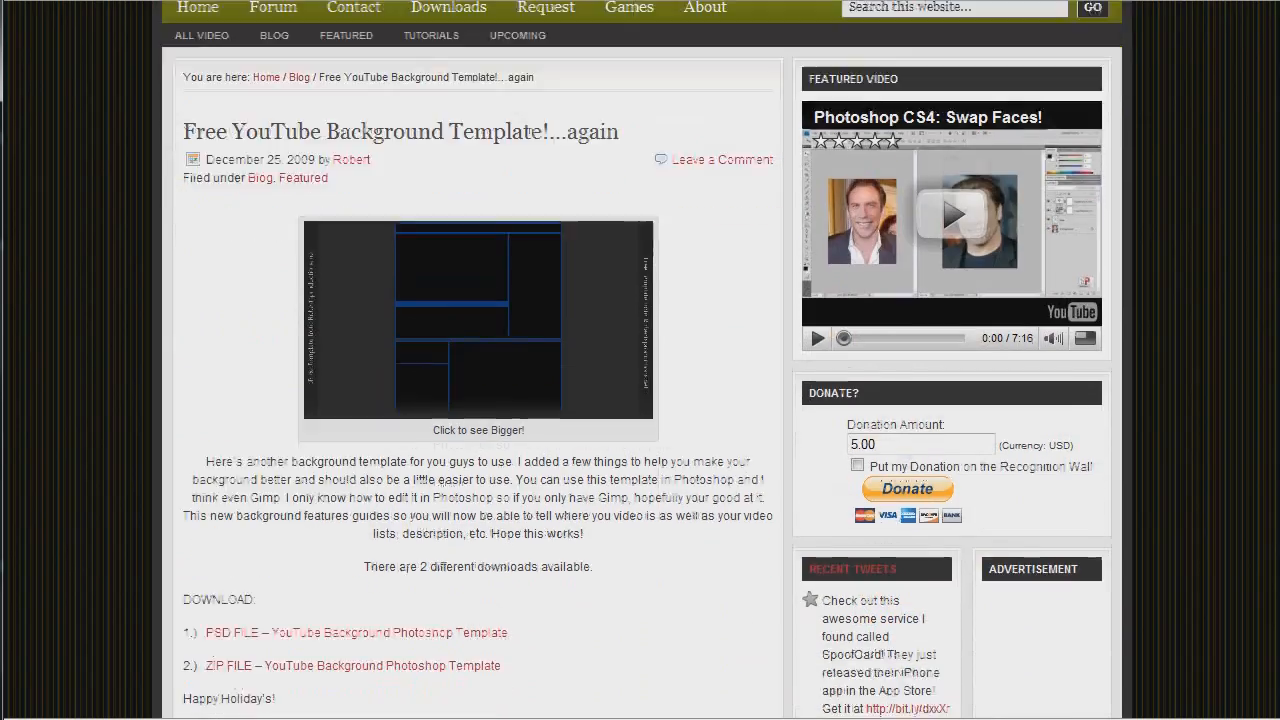
pyautogui.scroll(-3)
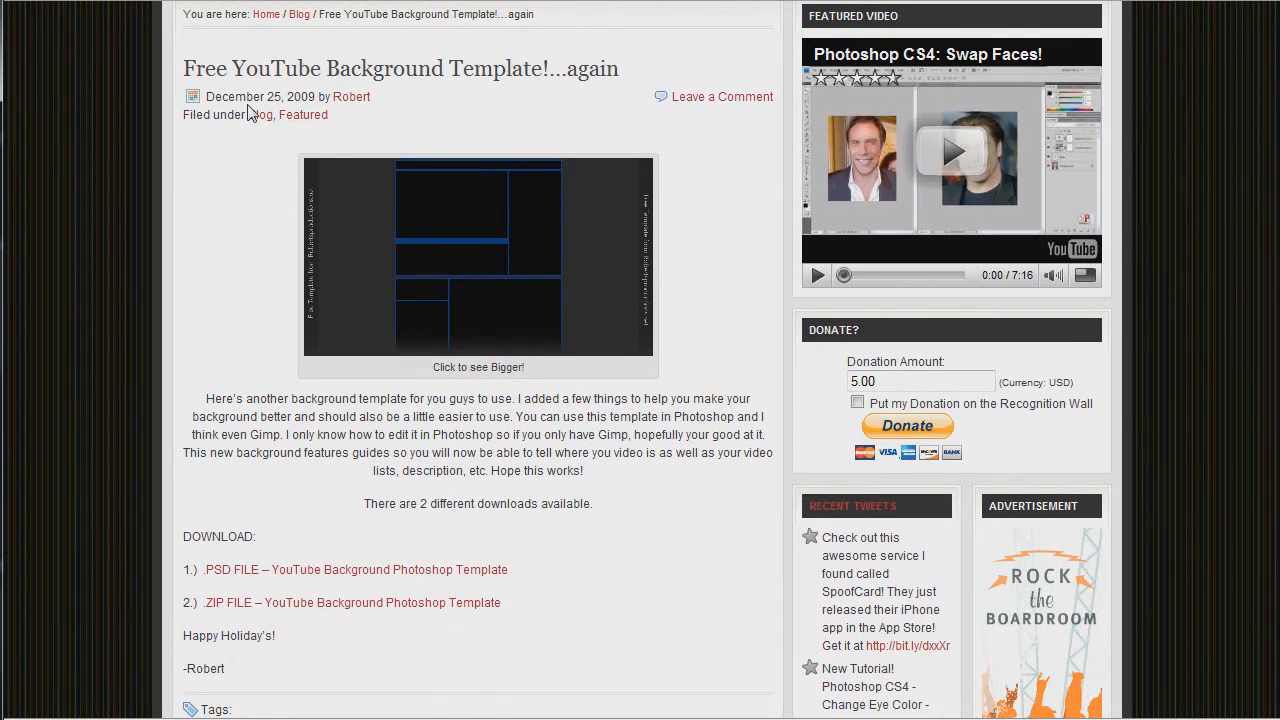
pyautogui.moveTo(578, 285)
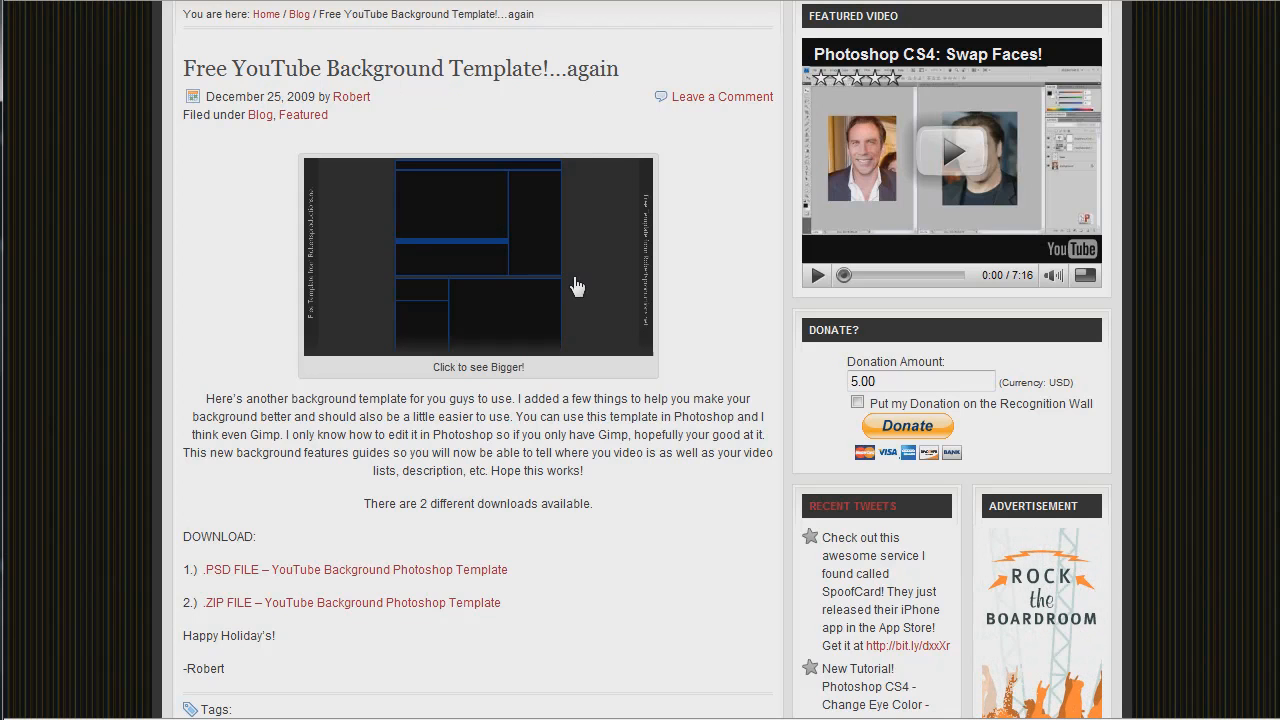
pyautogui.moveTo(577, 305)
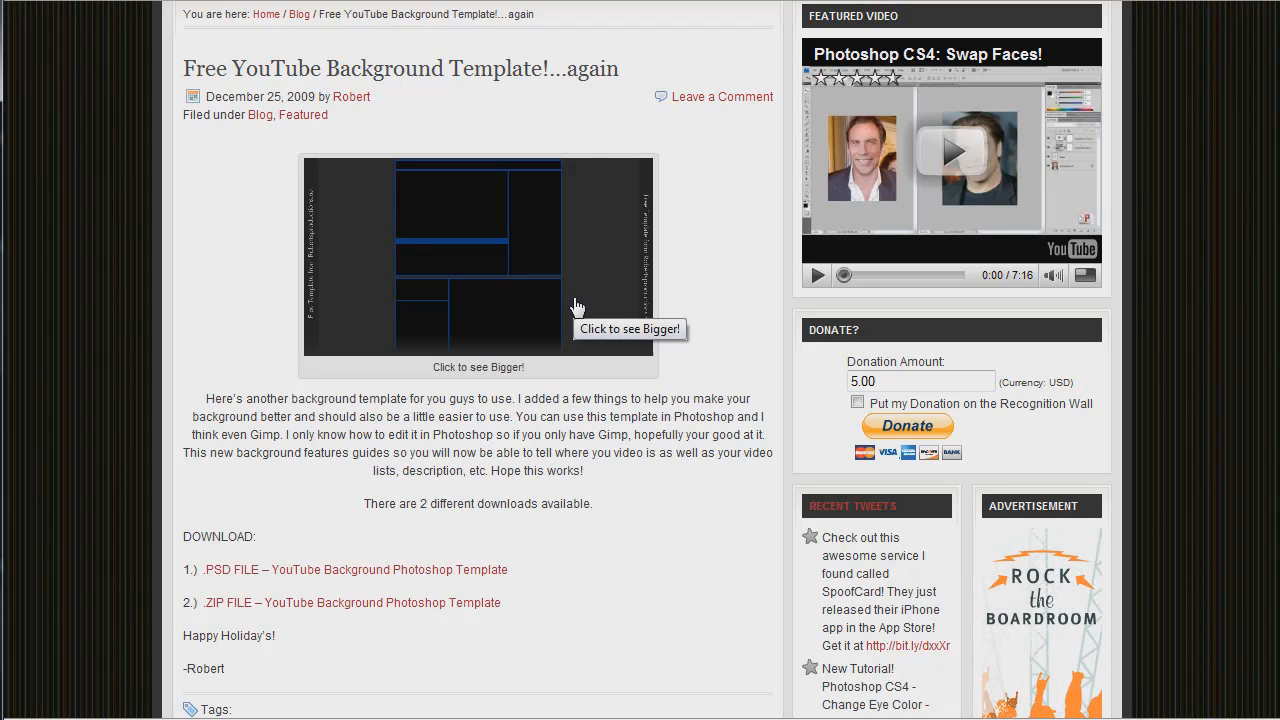
pyautogui.scroll(-3)
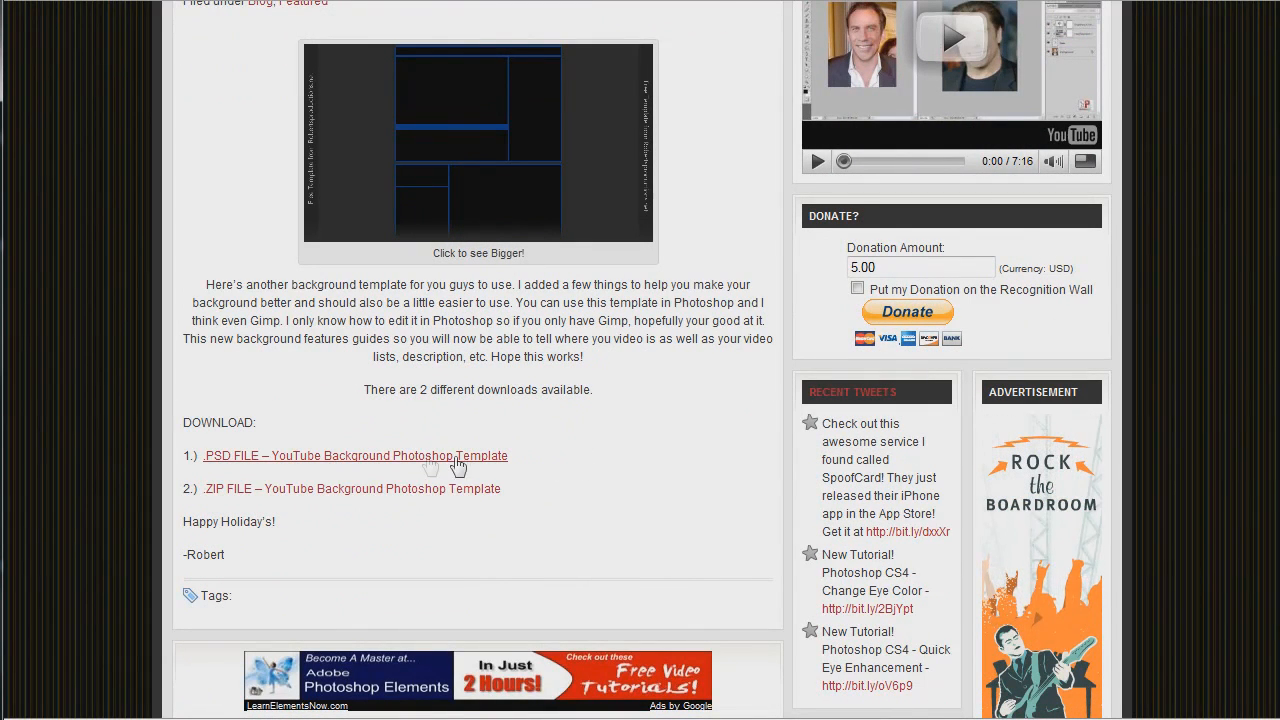
pyautogui.moveTo(225, 496)
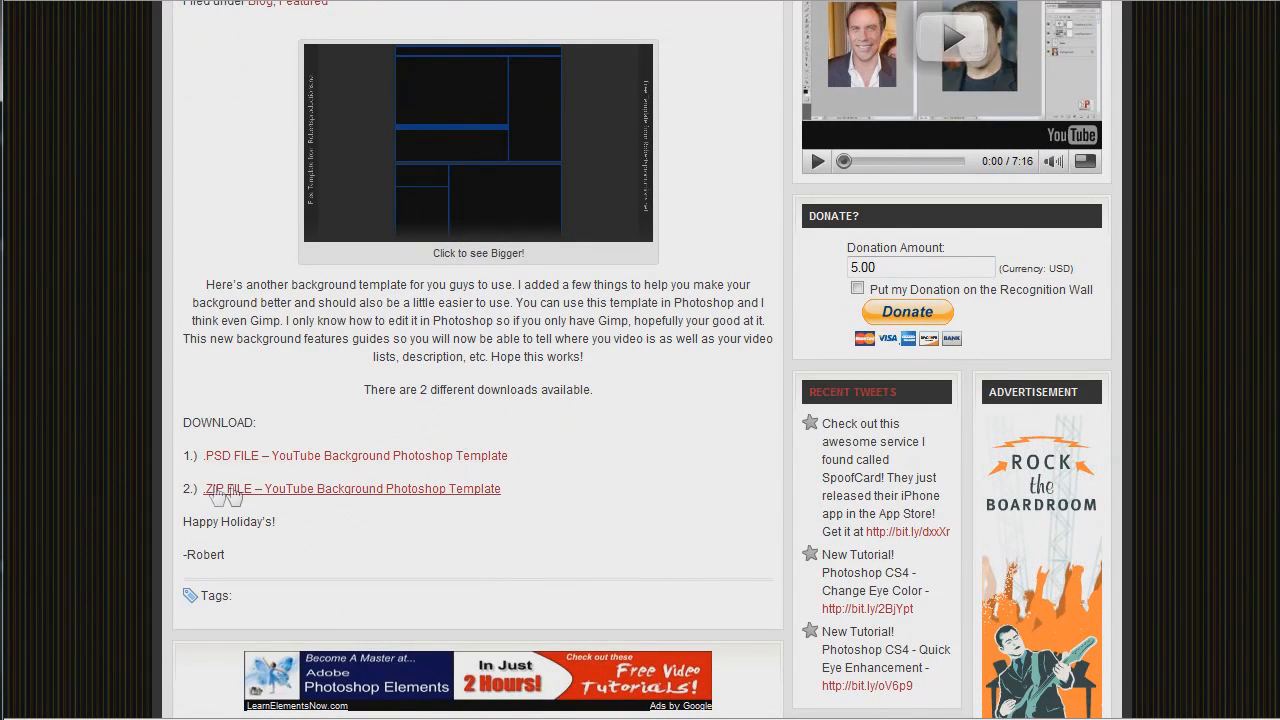
pyautogui.moveTo(613, 487)
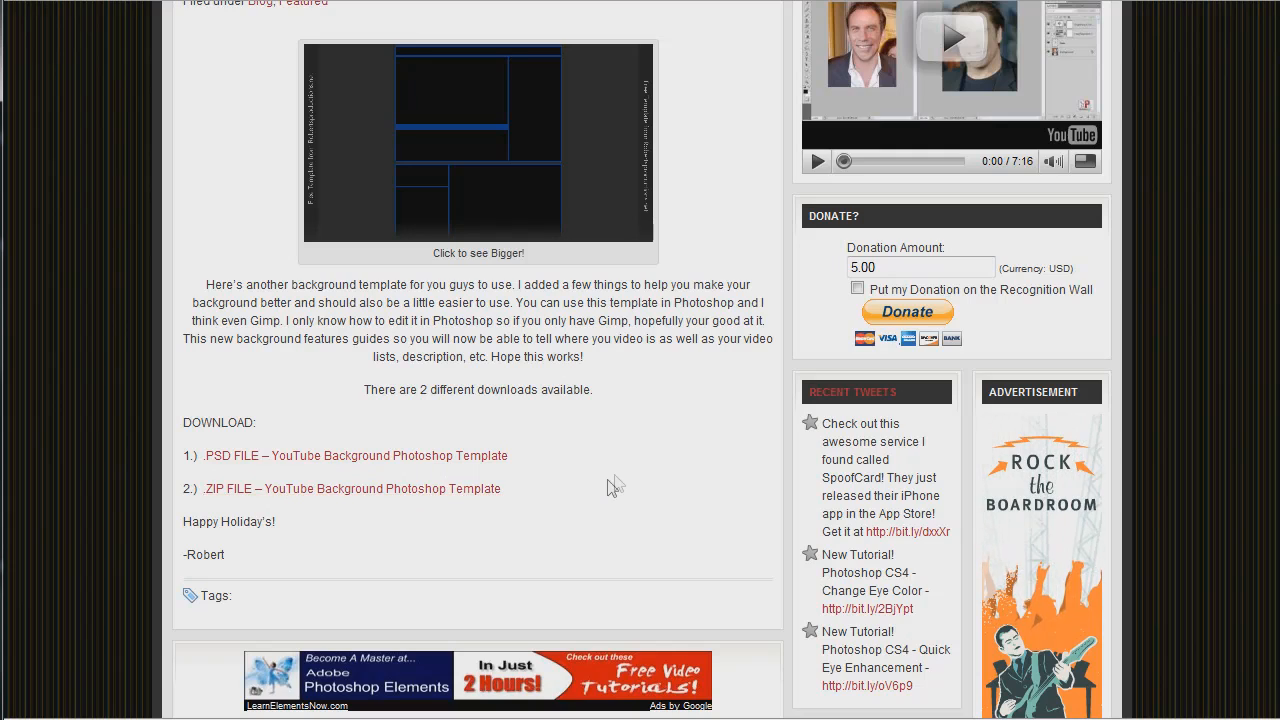
pyautogui.moveTo(624, 478)
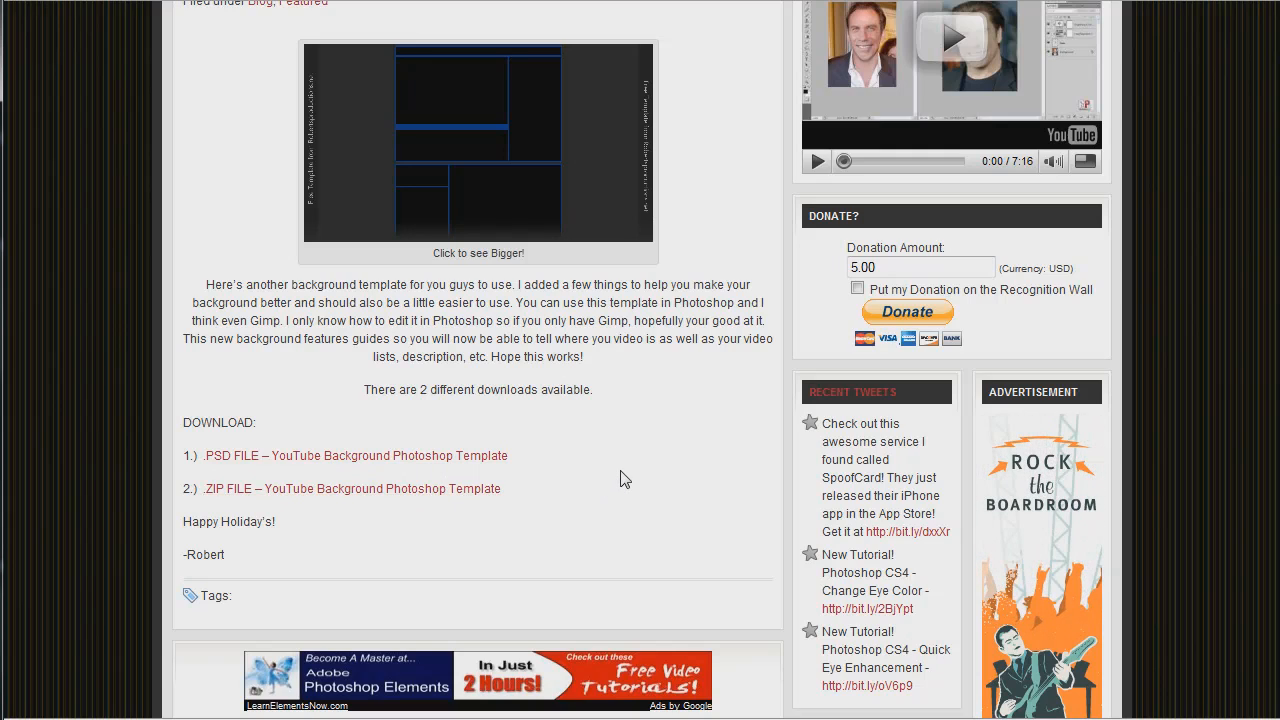
pyautogui.scroll(3)
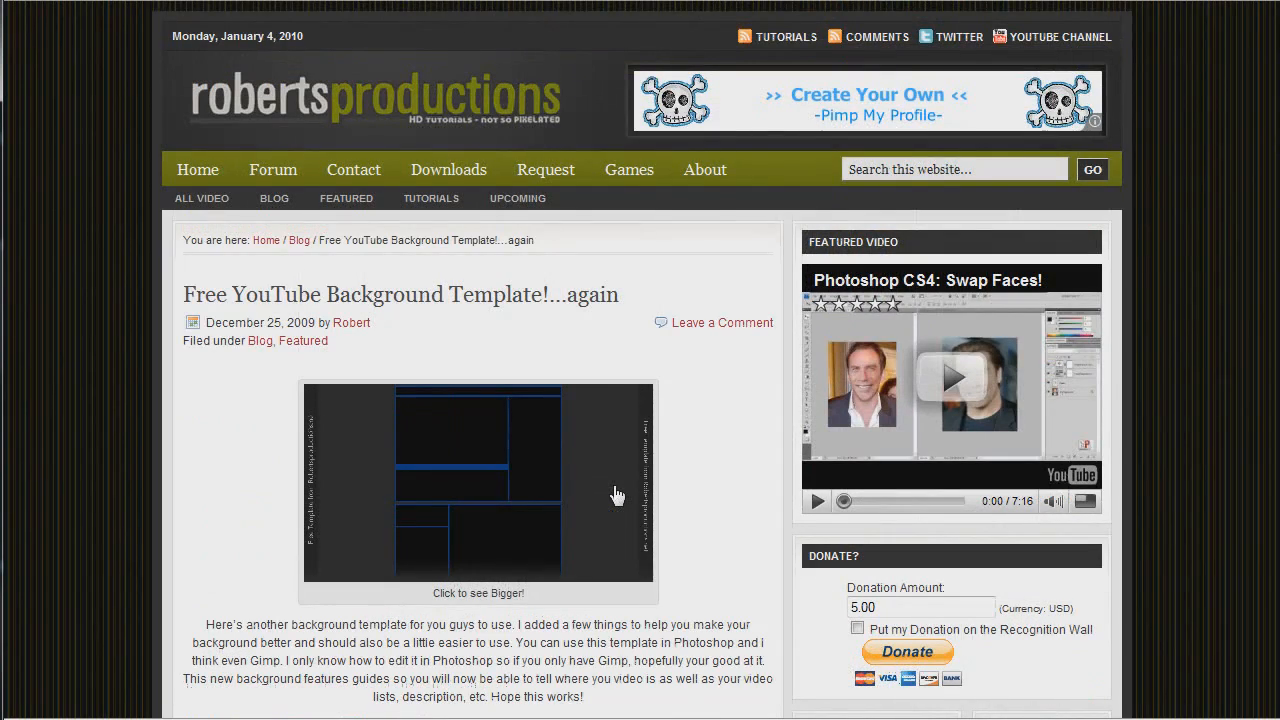